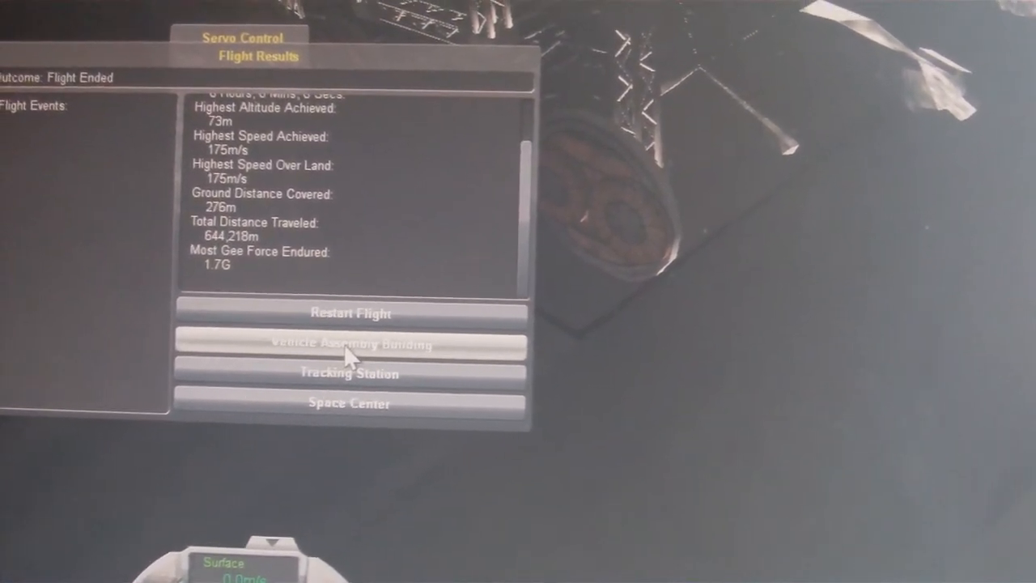
{"action": "left_click", "coordinate": [348, 344]}
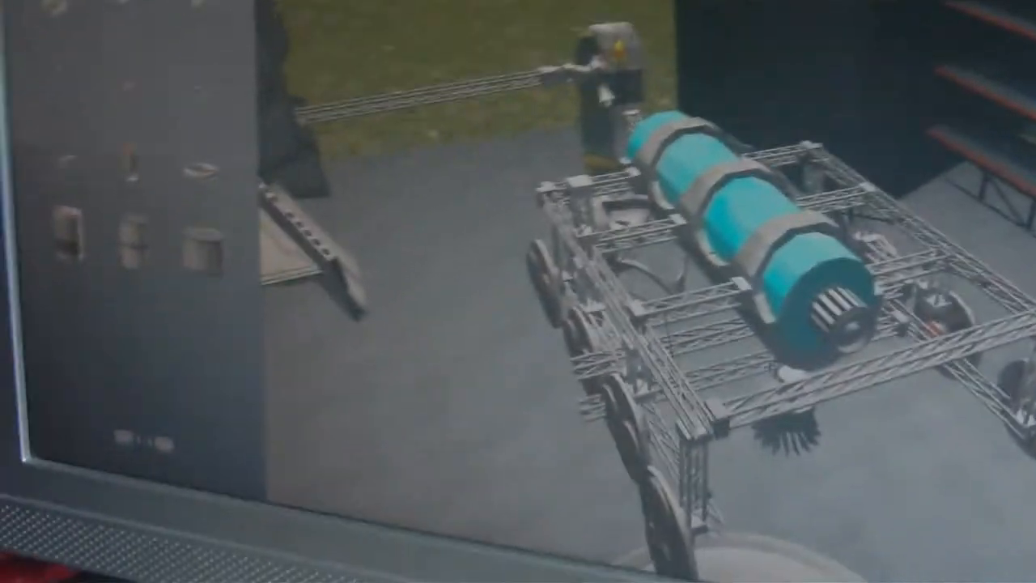